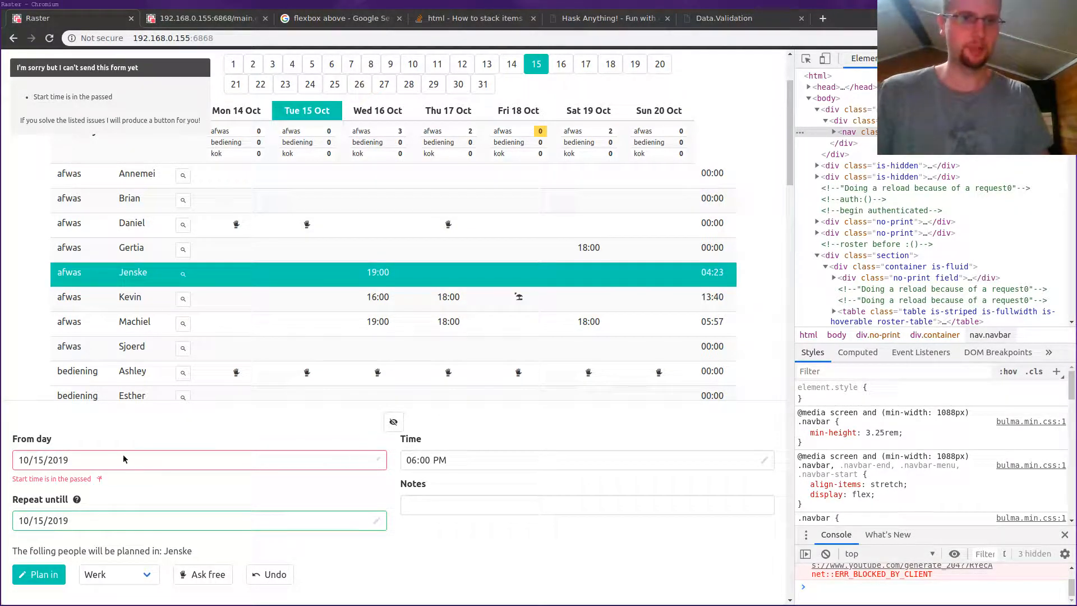
{"action": "mouse_move", "coordinate": [252, 400]}
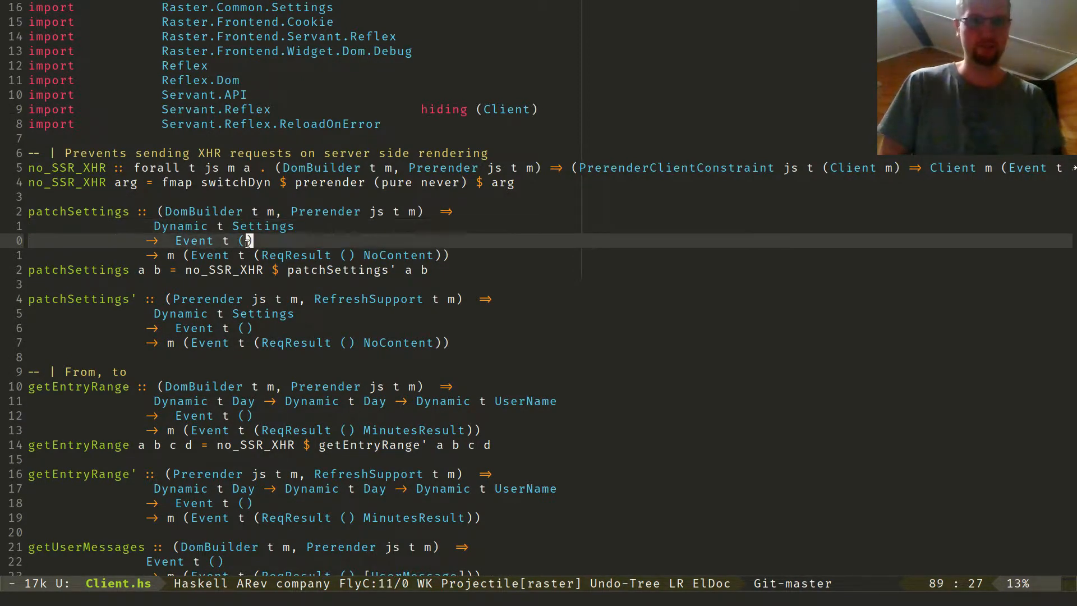
{"action": "key", "text": "up"}
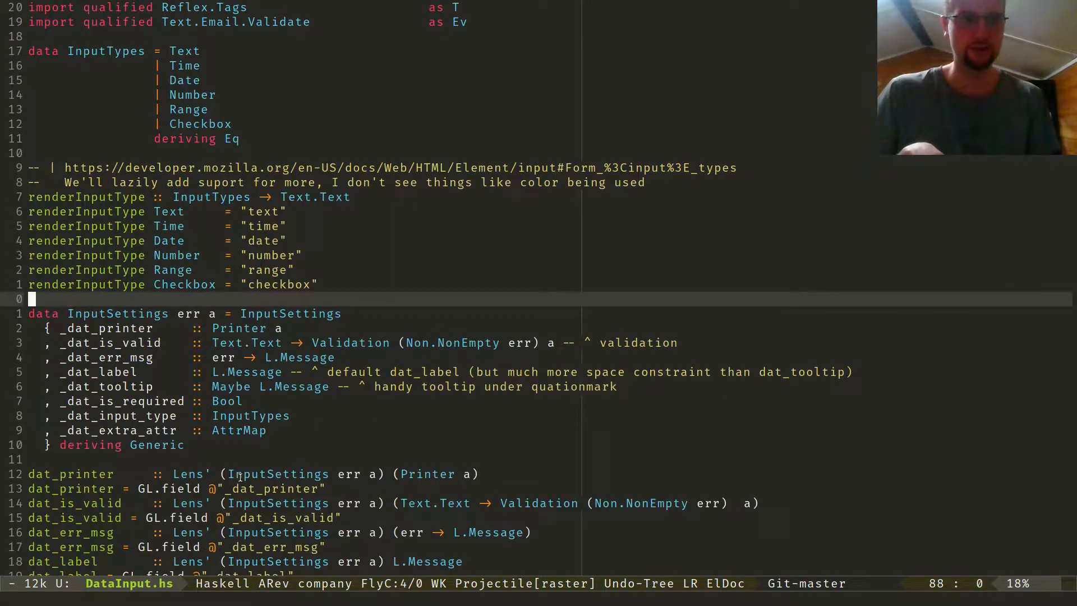
{"action": "scroll", "scroll_direction": "down", "scroll_amount": 3}
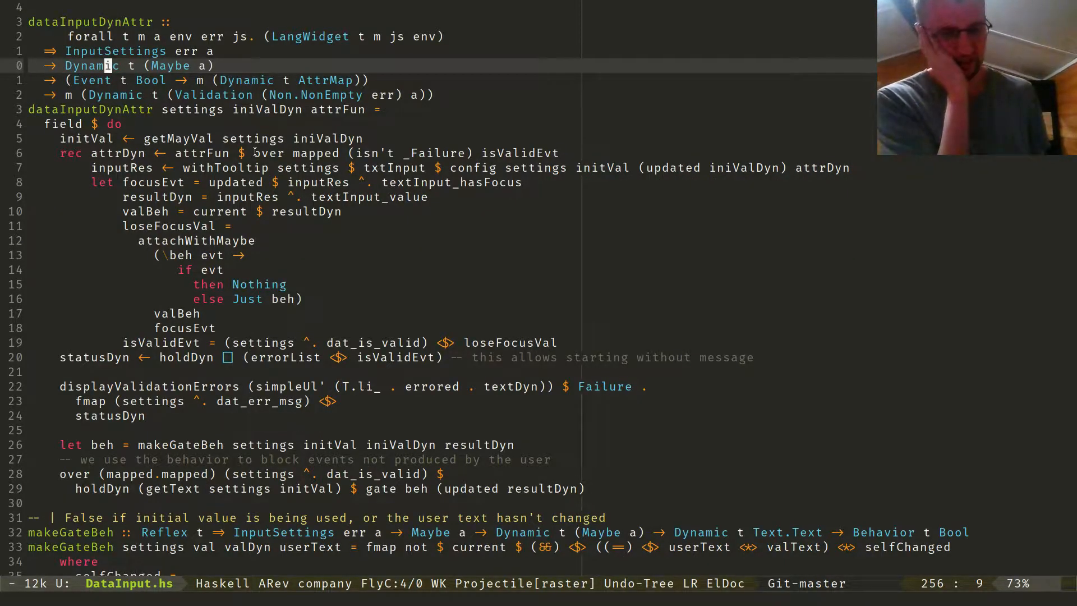
{"action": "scroll", "scroll_direction": "down", "scroll_amount": 3}
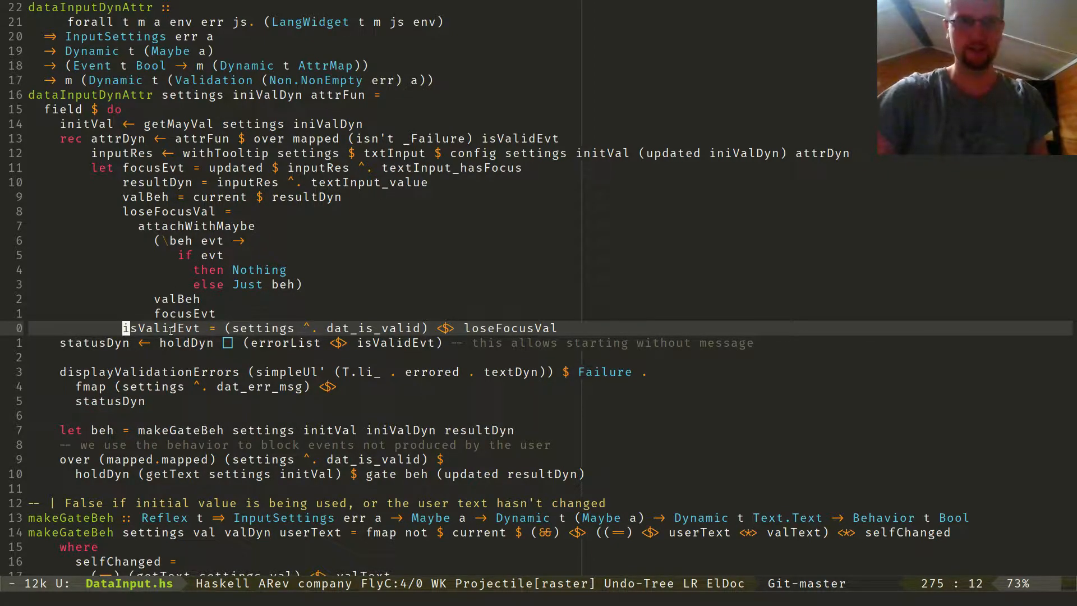
{"action": "scroll", "scroll_direction": "down", "scroll_amount": 3}
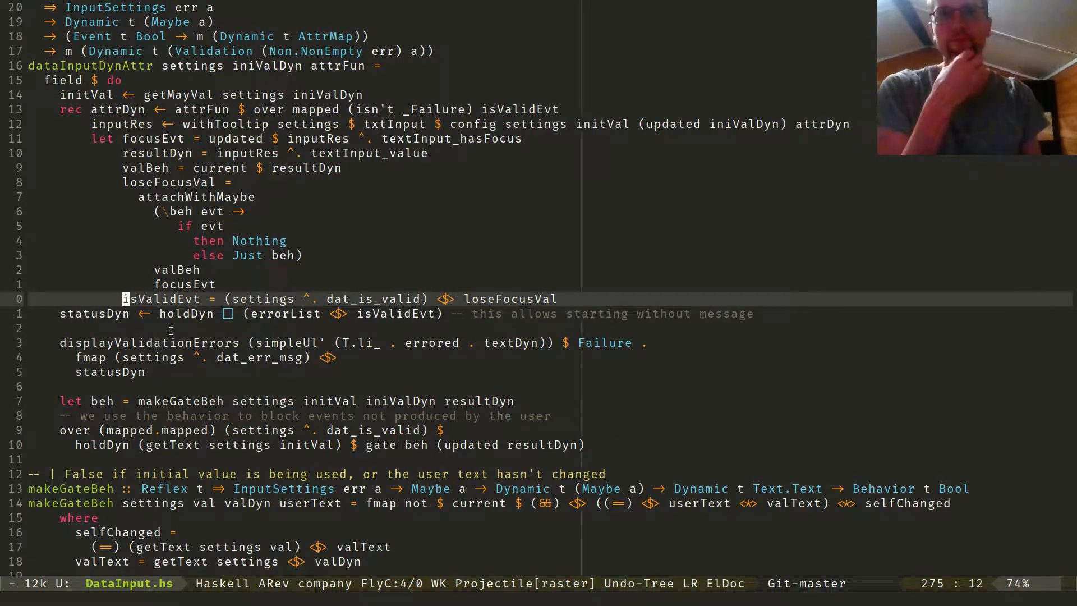